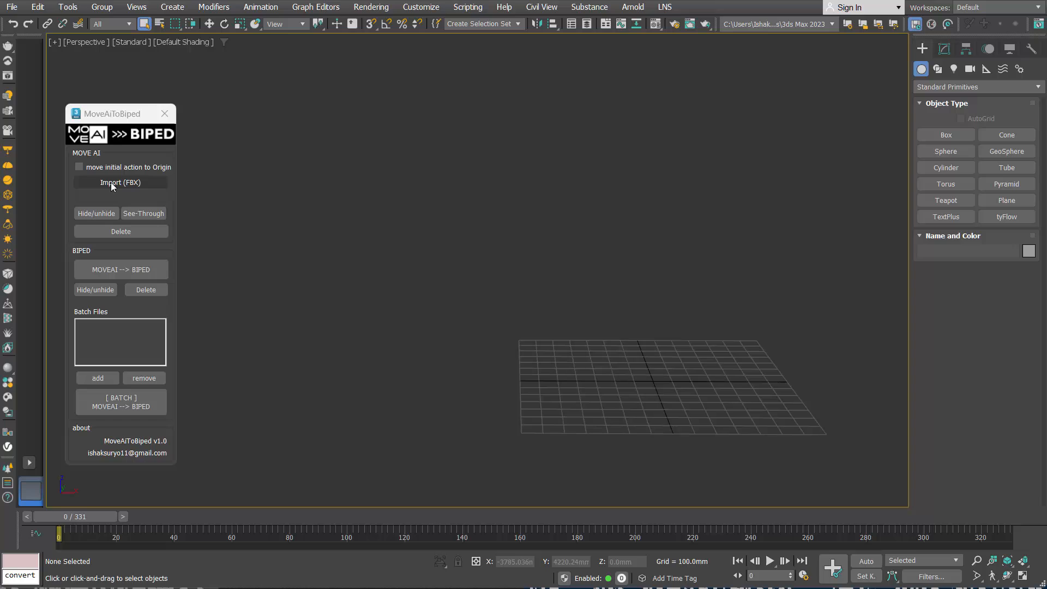
Import the Move AI robot motion from Move_Take02.fbx via the MoveAiToBiped panel
{"action": "left_click", "coordinate": [120, 182]}
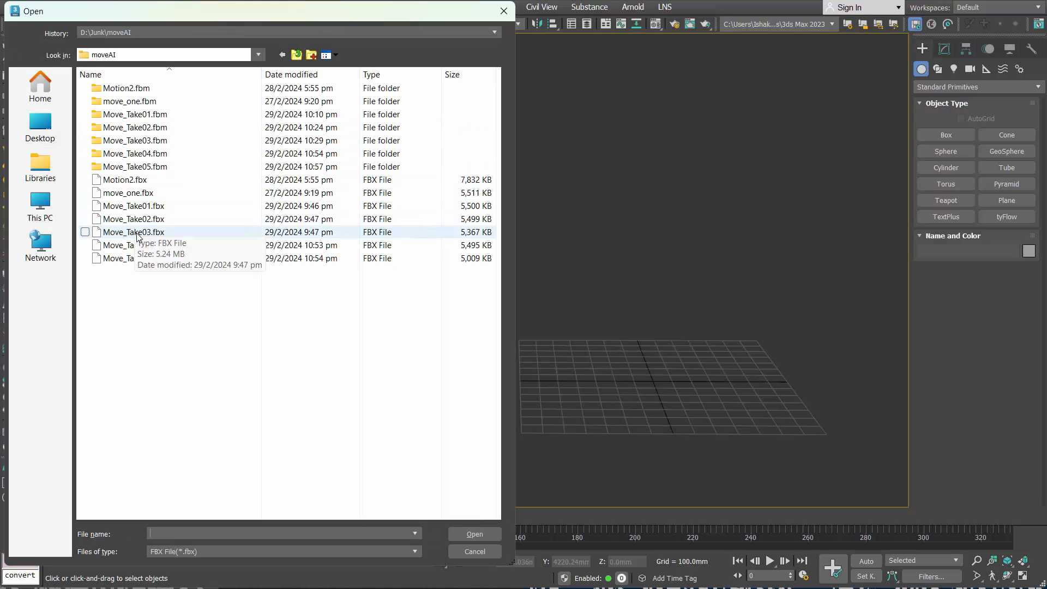
{"action": "left_click", "coordinate": [133, 218]}
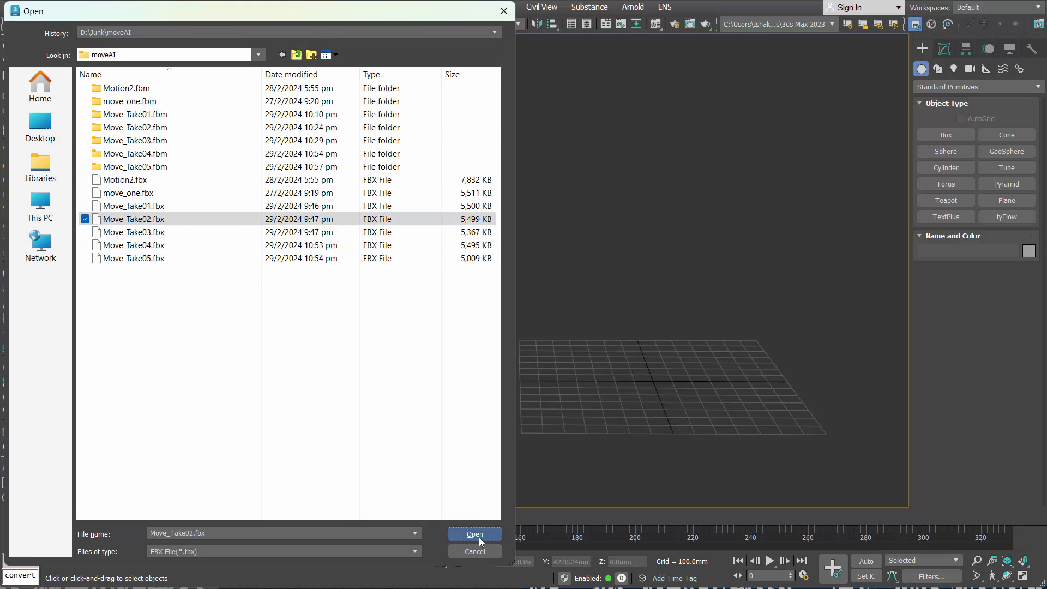
{"action": "left_click", "coordinate": [474, 533]}
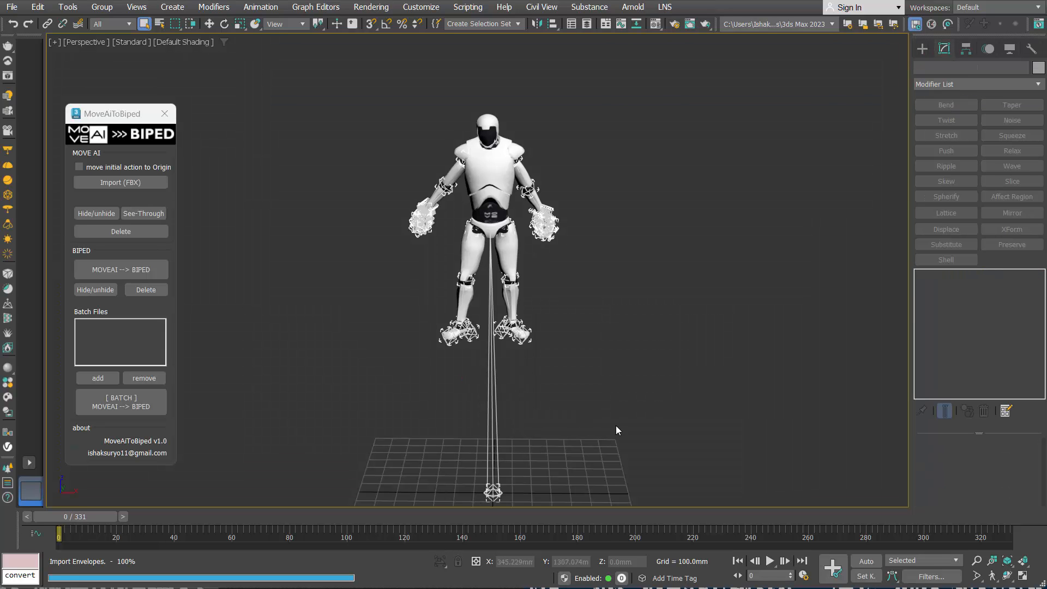
Delete the imported Move AI robot, leaving the scene empty
{"action": "left_click", "coordinate": [769, 560]}
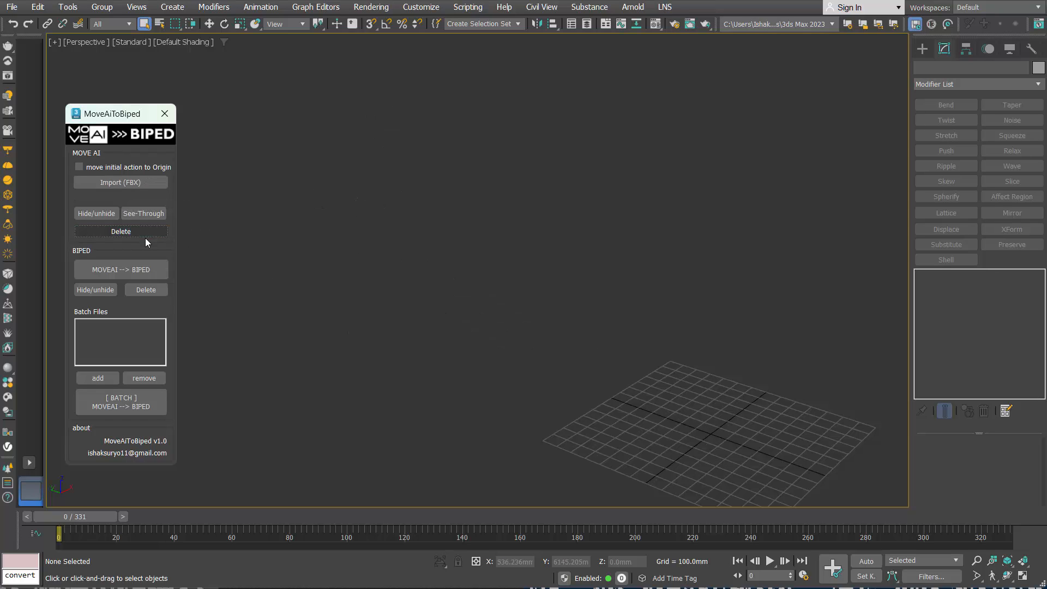
Re-import the robot with 'move initial action to Origin' checked and play back its motion
{"action": "left_click", "coordinate": [78, 167]}
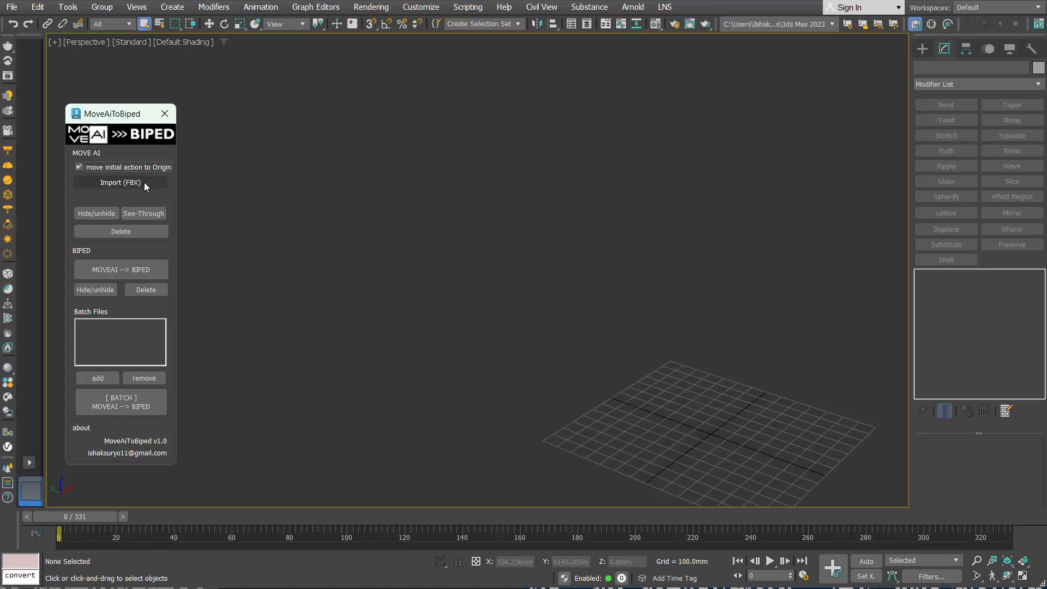
{"action": "left_click", "coordinate": [121, 182]}
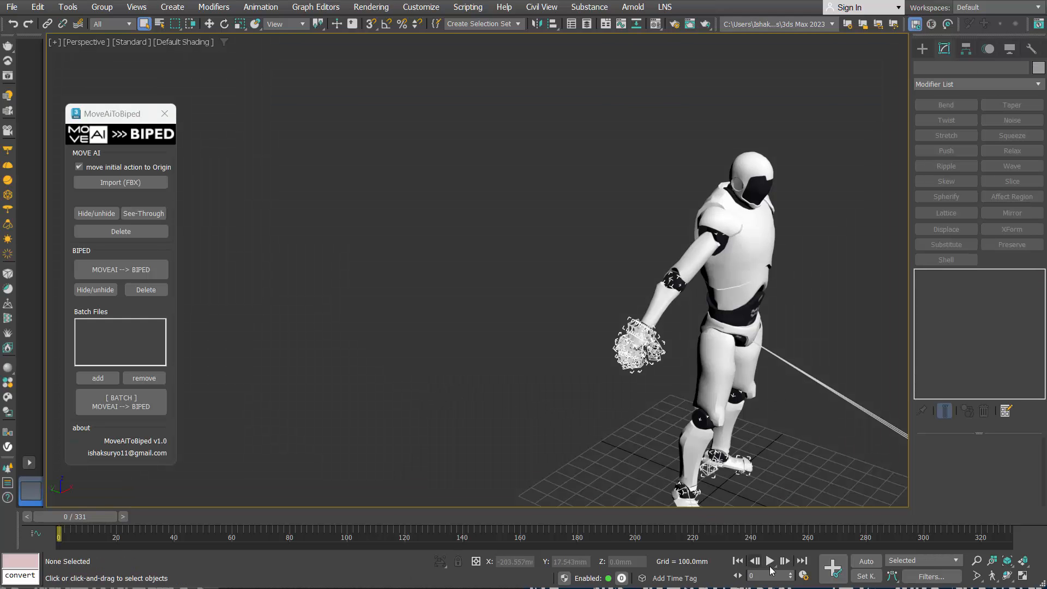
{"action": "left_click", "coordinate": [768, 560]}
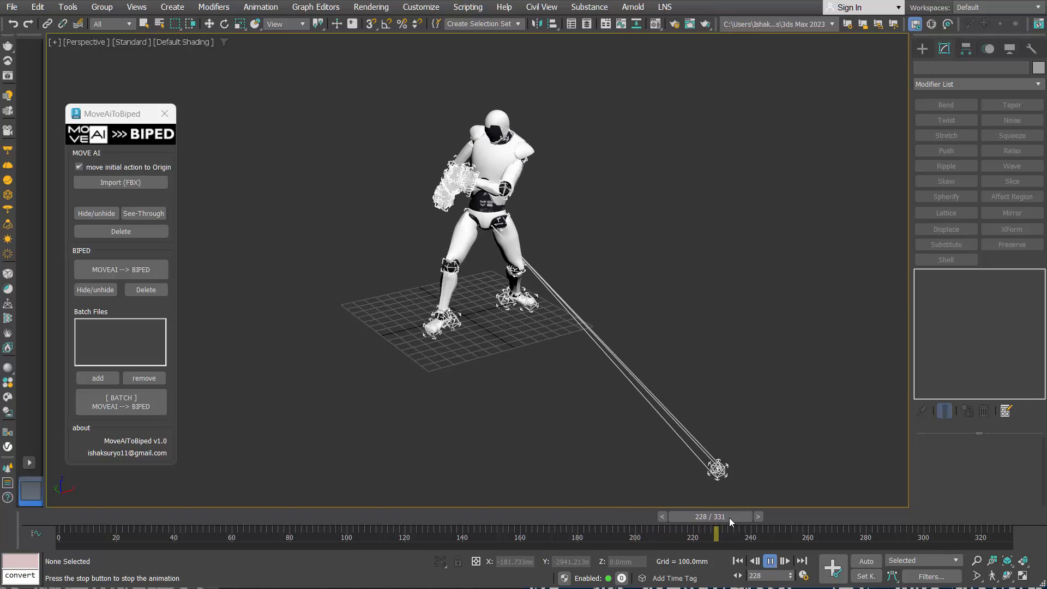
{"action": "left_click", "coordinate": [769, 560]}
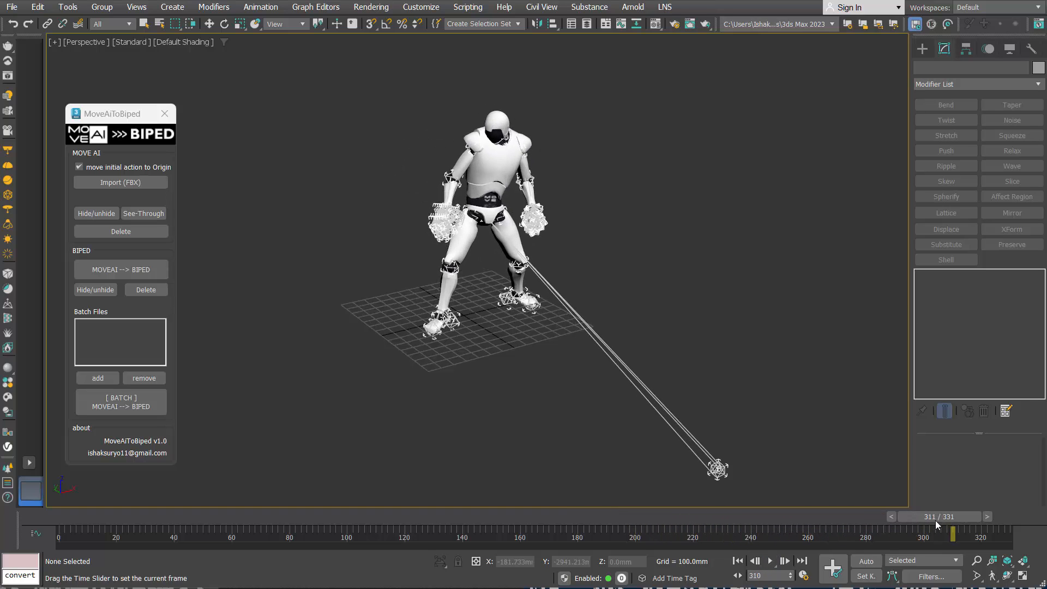
{"action": "left_click_drag", "start_coordinate": [953, 535], "coordinate": [370, 535]}
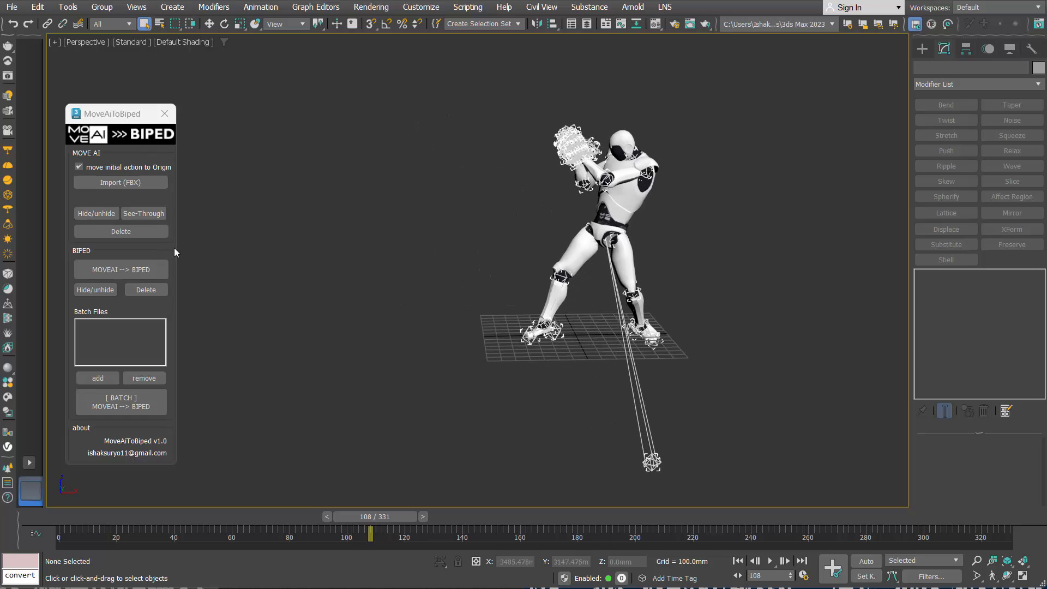
{"action": "left_click", "coordinate": [96, 213]}
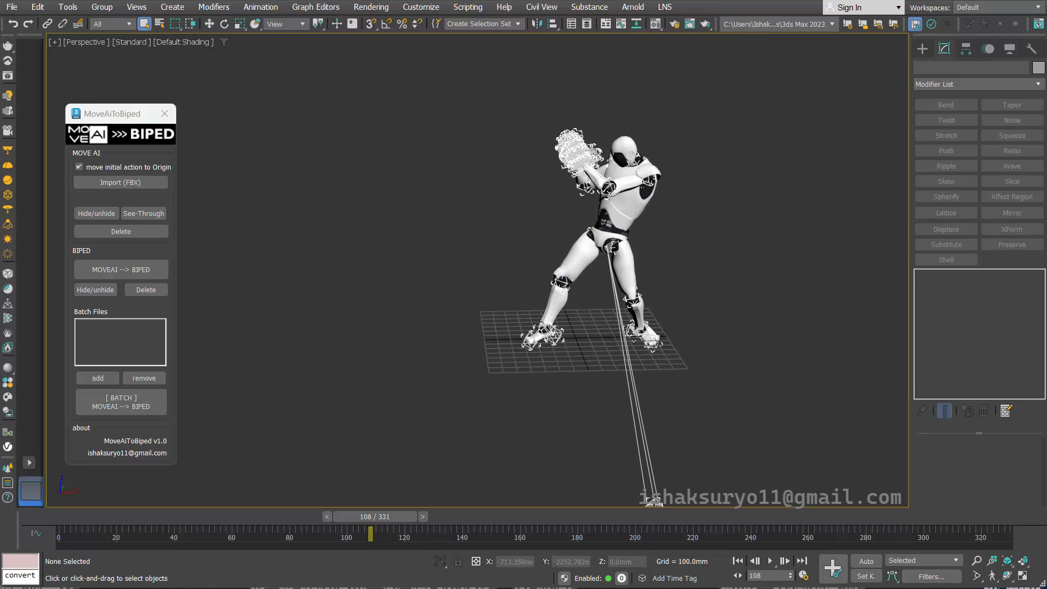
{"action": "mouse_move", "coordinate": [121, 270]}
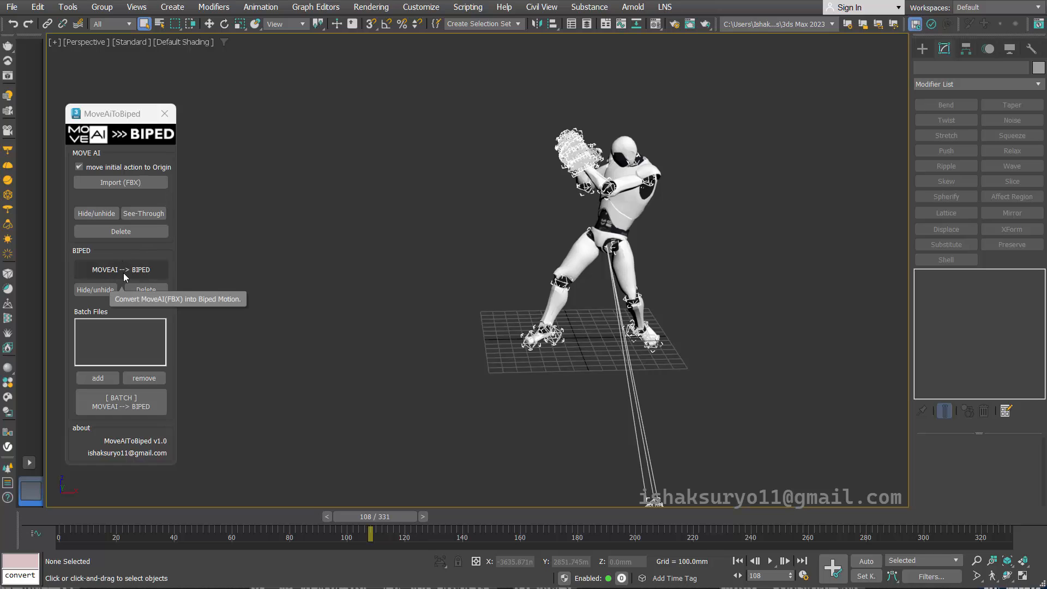
Convert the robot's motion to a Biped with MOVEAI --> BIPED and play the result
{"action": "left_click", "coordinate": [121, 269]}
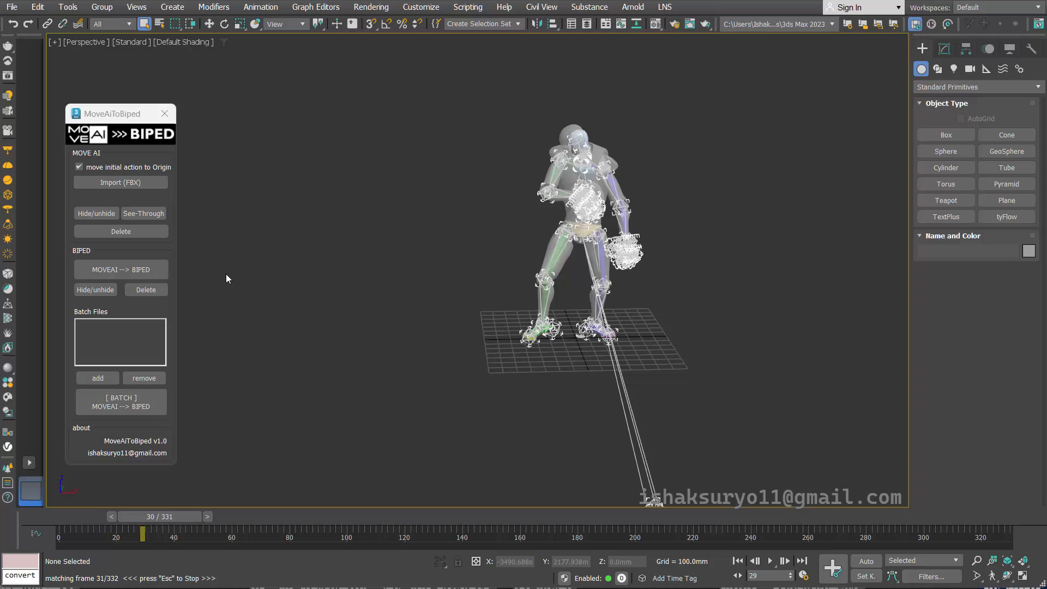
{"action": "left_click", "coordinate": [769, 561]}
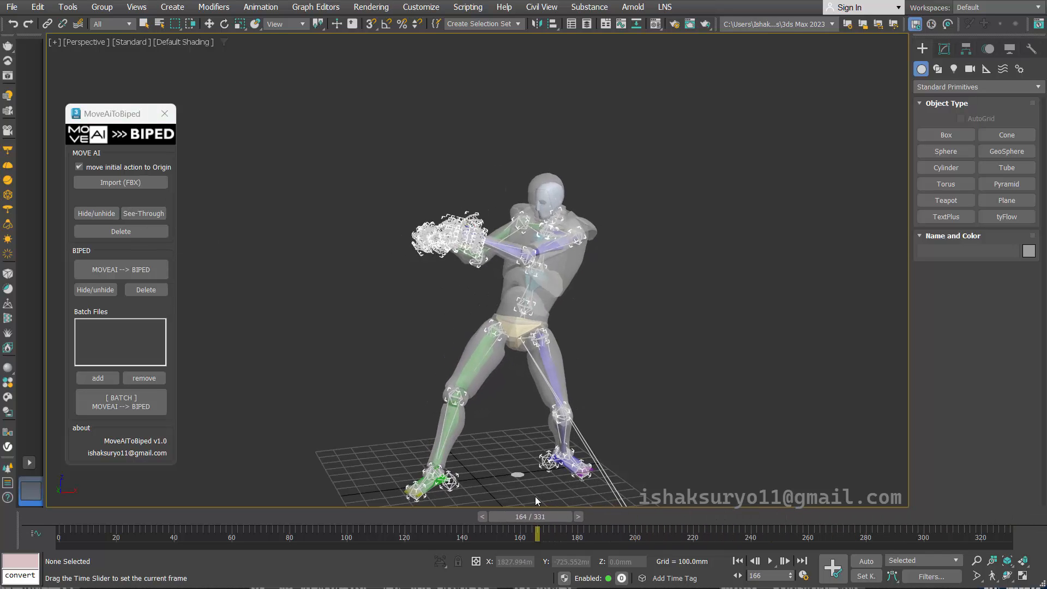
{"action": "left_click_drag", "start_coordinate": [537, 534], "coordinate": [248, 534]}
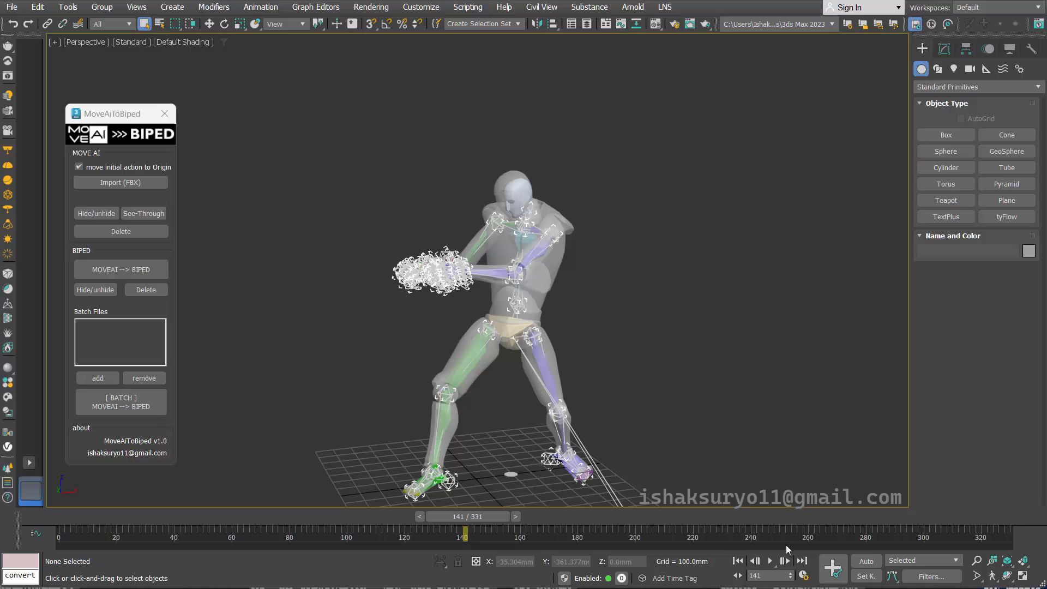
{"action": "left_click", "coordinate": [768, 561]}
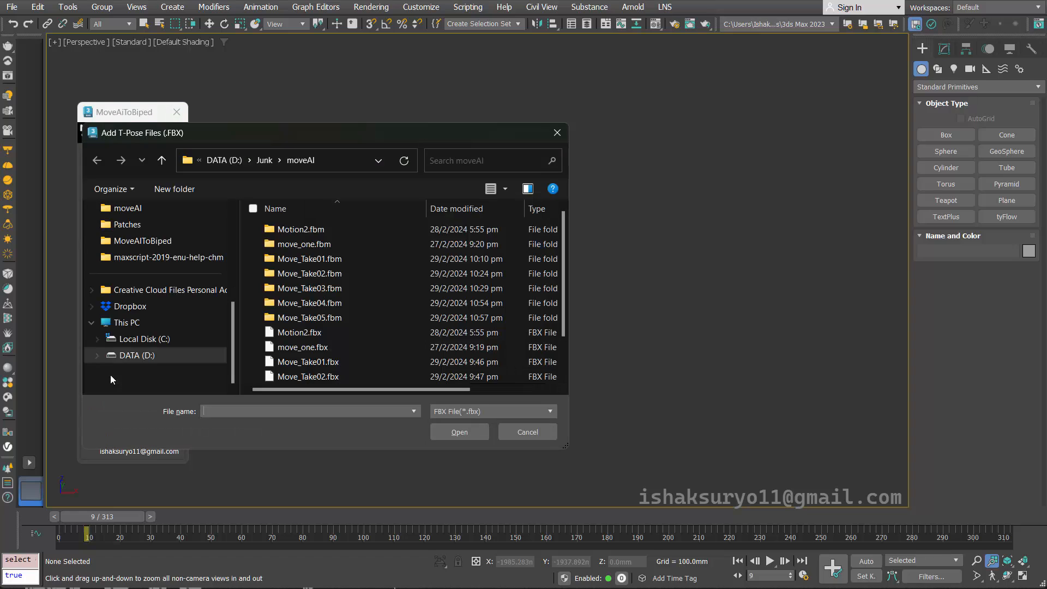
Add Move_Take01.fbx through Move_Take03.fbx to the batch list
{"action": "left_click", "coordinate": [308, 317]}
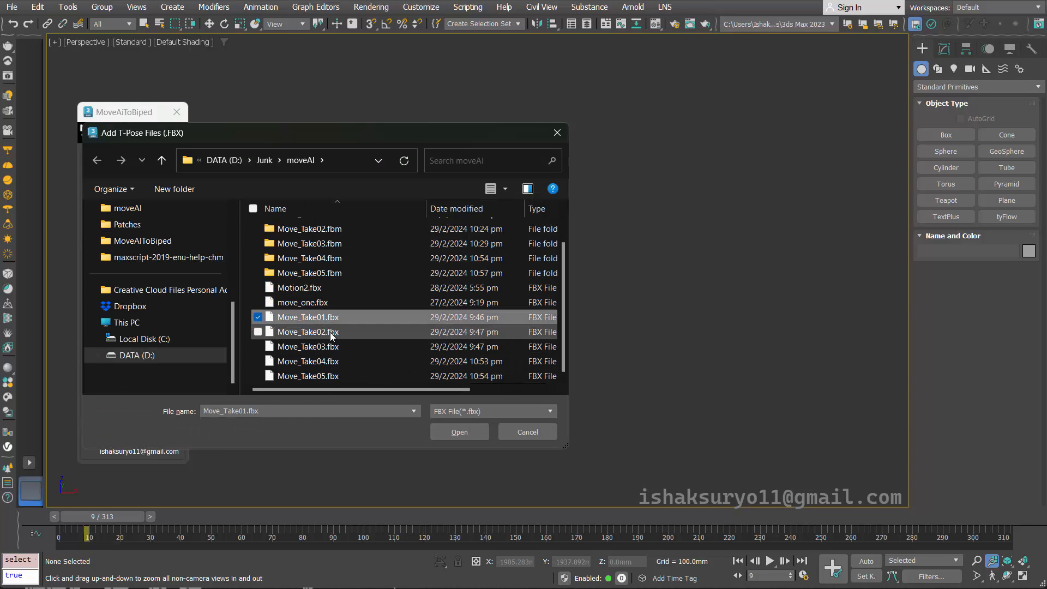
{"action": "left_click", "coordinate": [459, 432]}
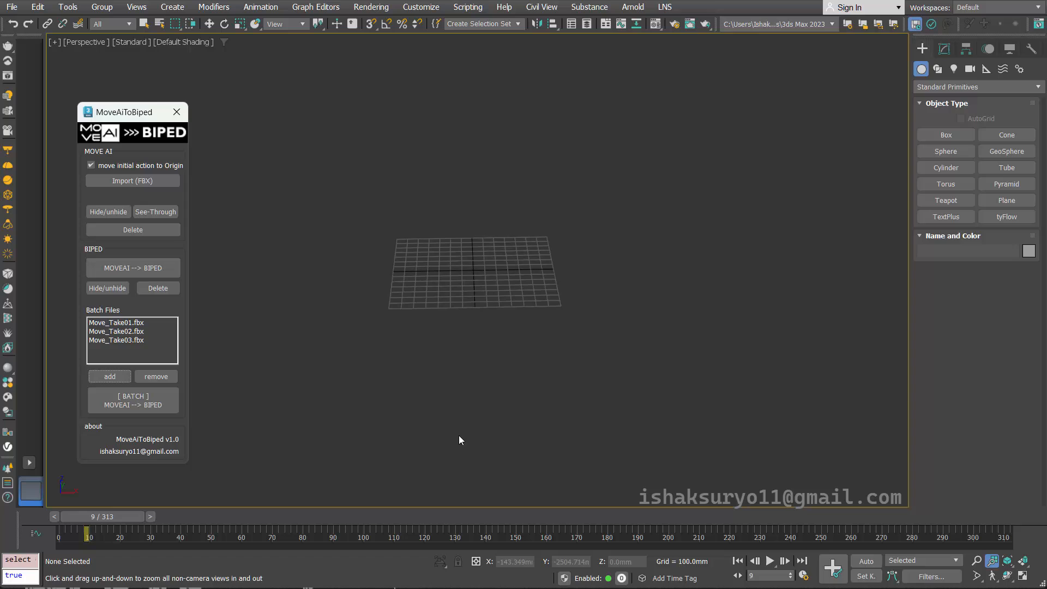
{"action": "mouse_move", "coordinate": [136, 411]}
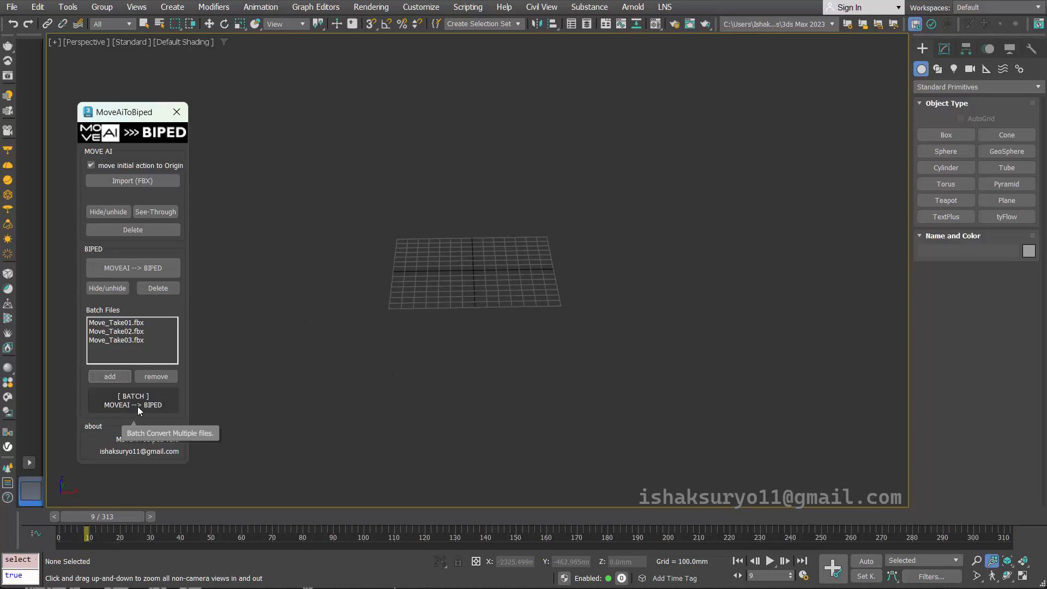
Batch-convert the listed takes to Biped motion files in the Biped folder
{"action": "left_click", "coordinate": [132, 400]}
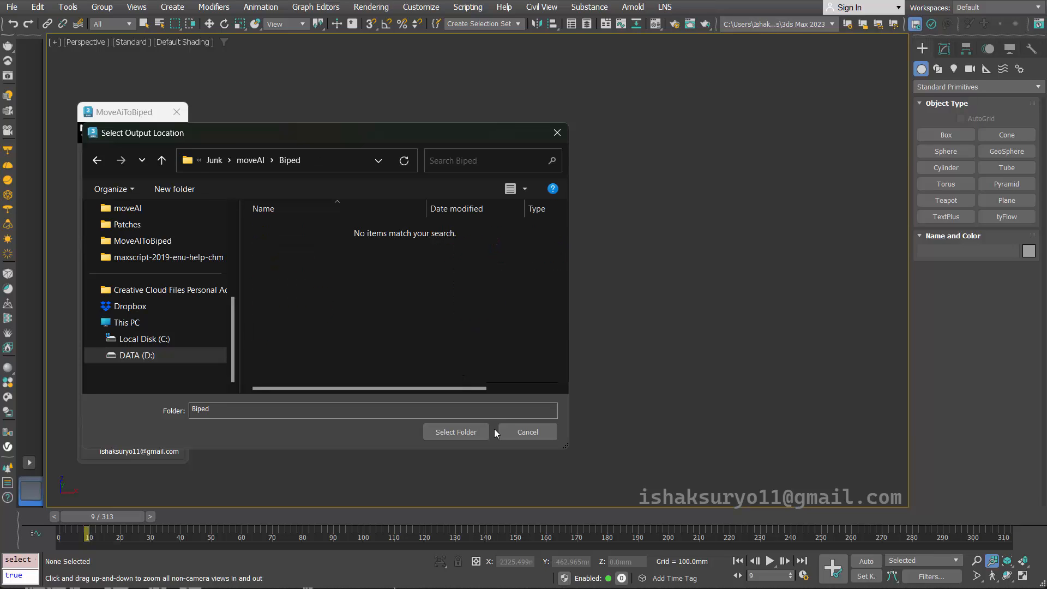
{"action": "left_click", "coordinate": [455, 432]}
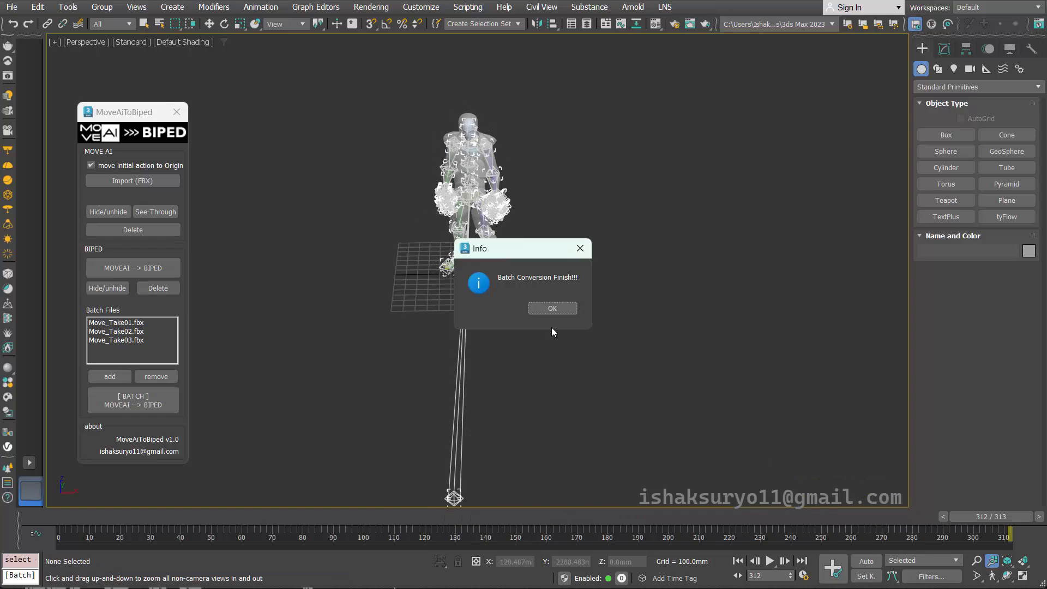
Dismiss the completion message and reopen the recent T-Pose_BIP Mixamo worker scene
{"action": "left_click", "coordinate": [551, 307]}
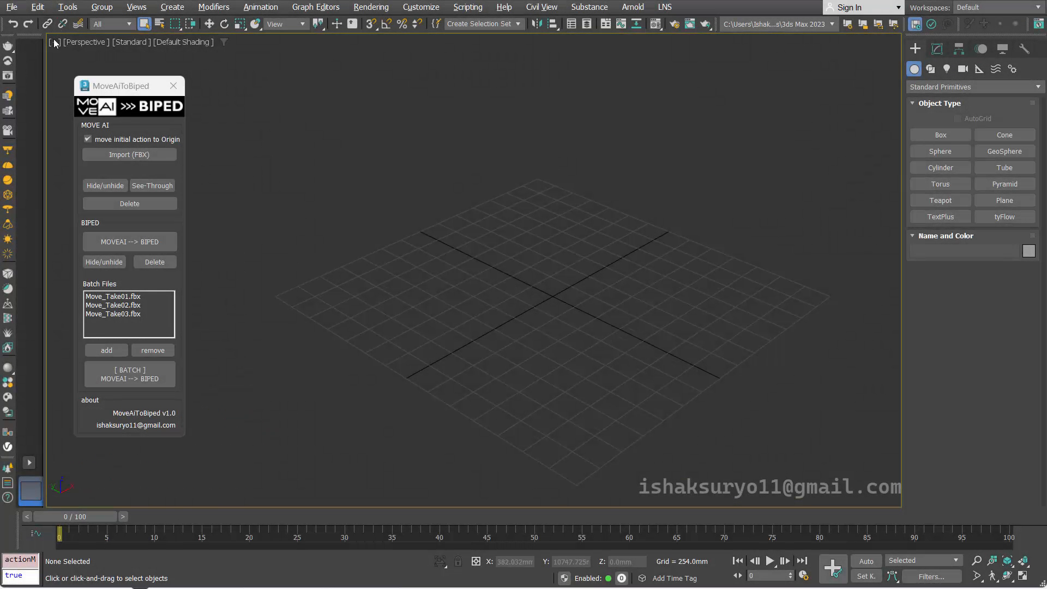
{"action": "left_click", "coordinate": [11, 6]}
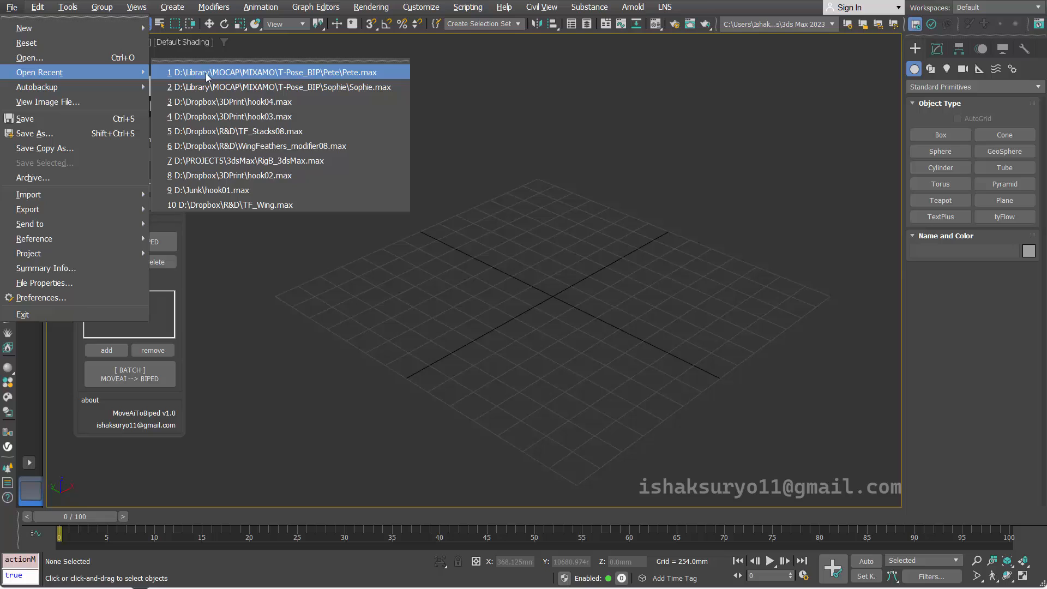
{"action": "left_click", "coordinate": [270, 72]}
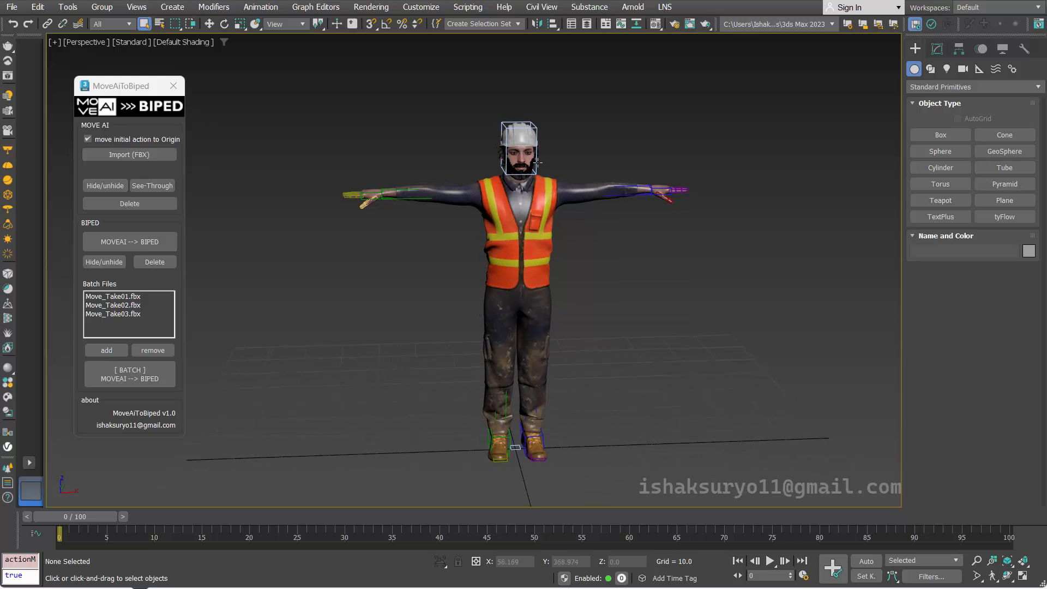
Load Move_Take01.bip onto the worker's biped and play the animation
{"action": "left_click", "coordinate": [519, 149]}
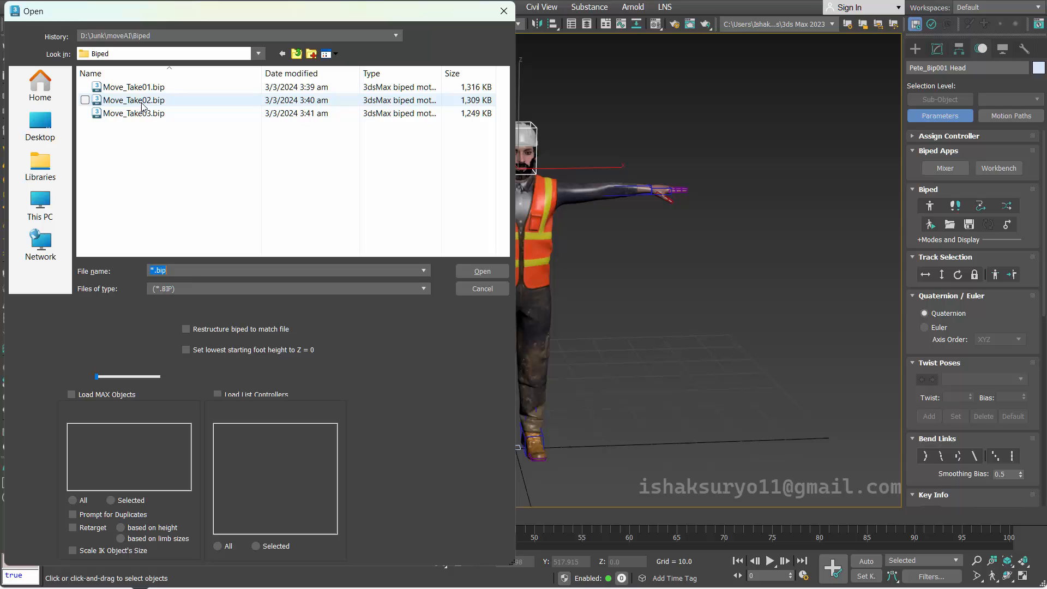
{"action": "left_click", "coordinate": [133, 87]}
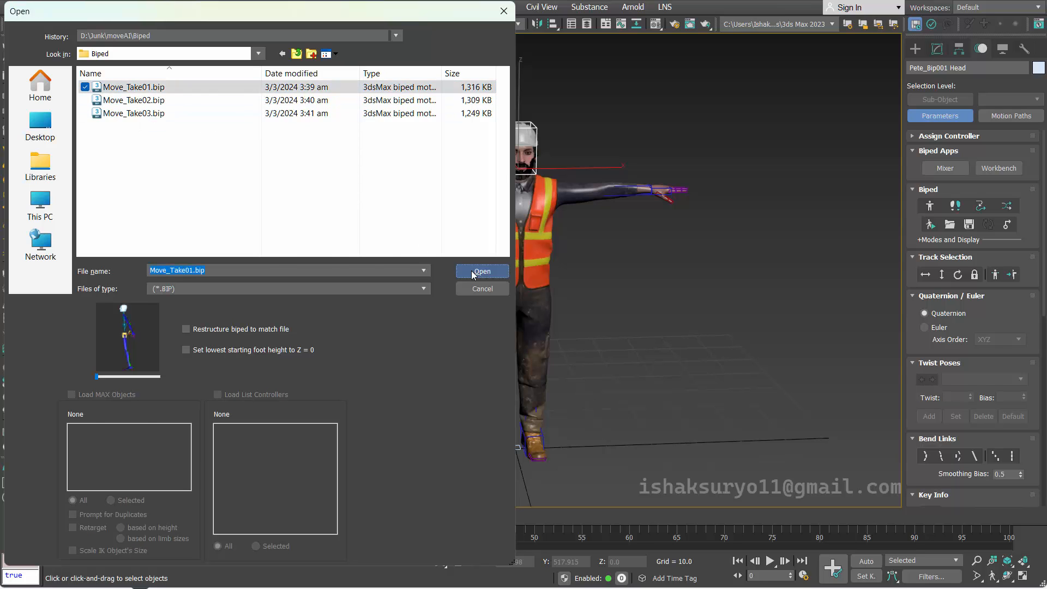
{"action": "left_click", "coordinate": [481, 270]}
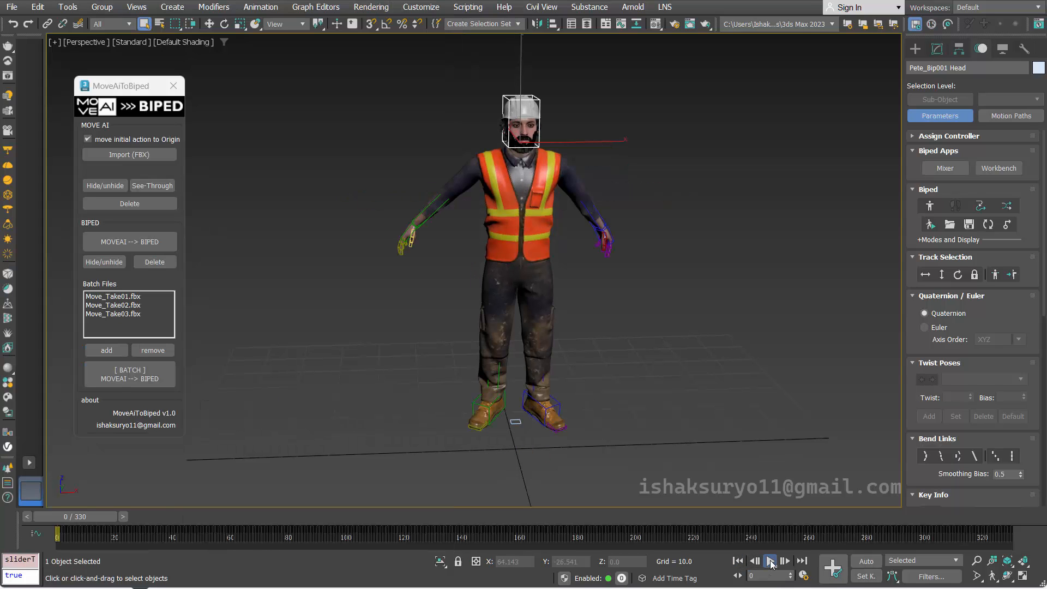
{"action": "left_click", "coordinate": [769, 560]}
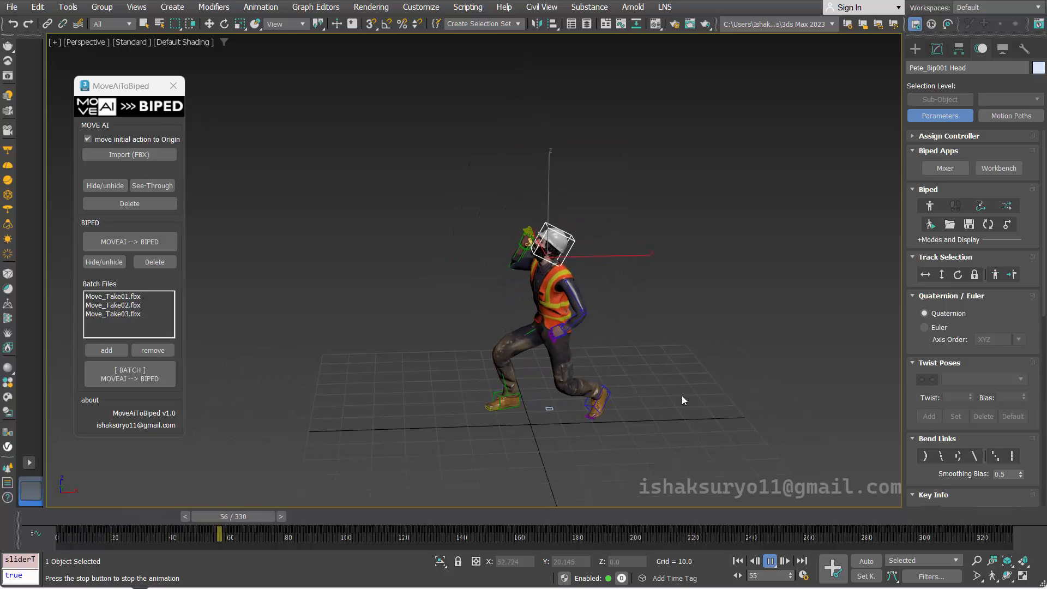